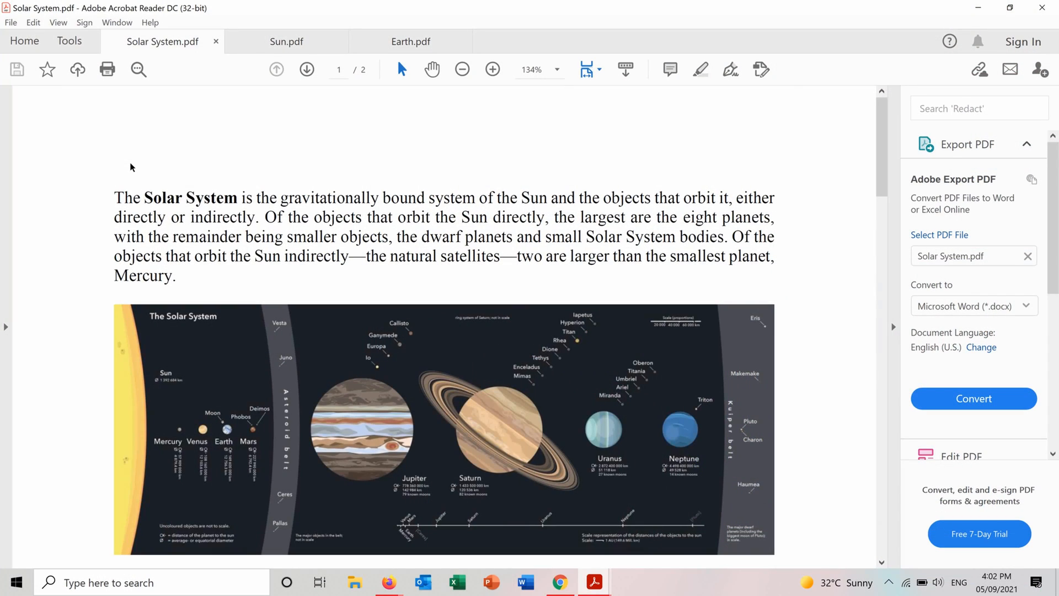
# Review the Sun and Earth PDFs in Acrobat Reader, then go to iLovePDF's Merge PDF page
pyautogui.click(287, 41)
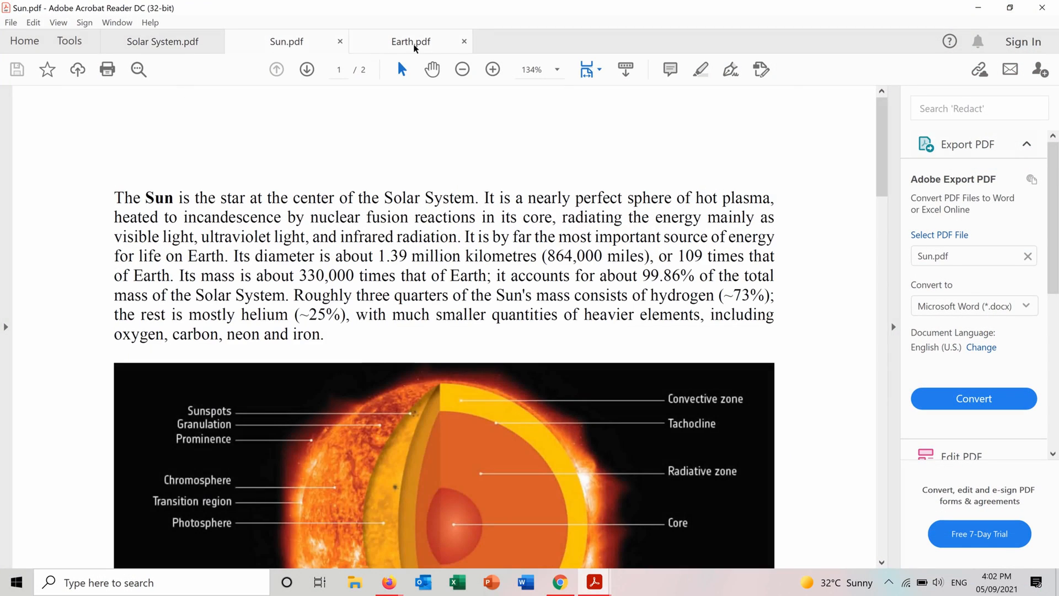
pyautogui.click(410, 41)
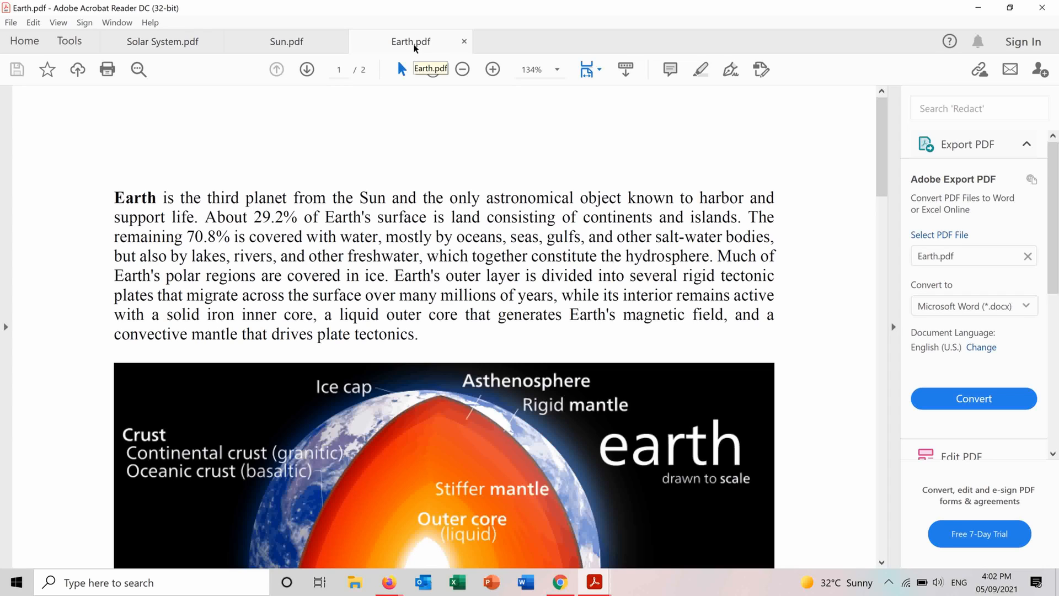
pyautogui.click(387, 583)
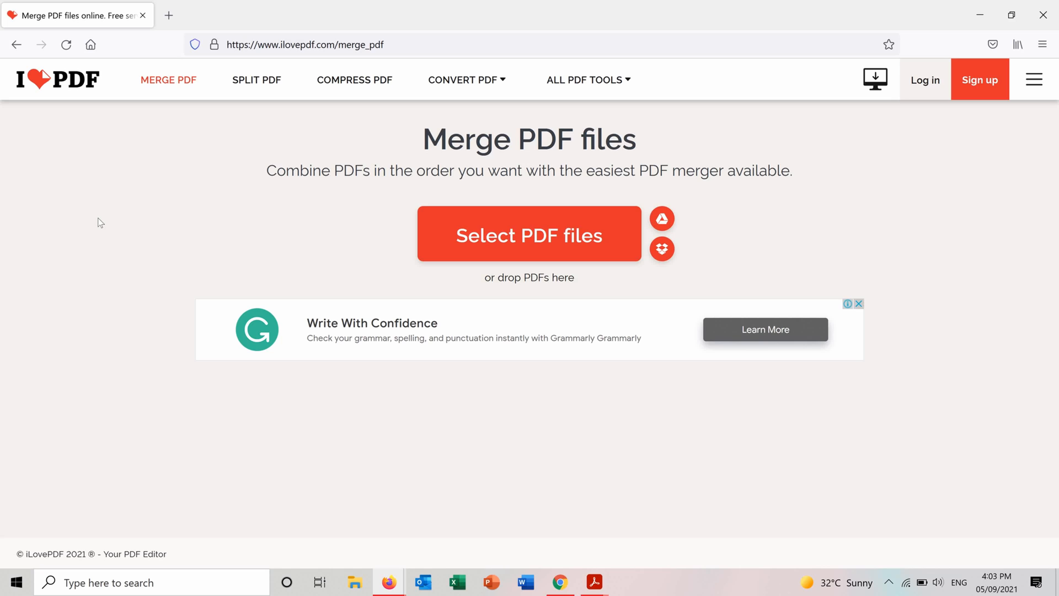
pyautogui.moveTo(321, 226)
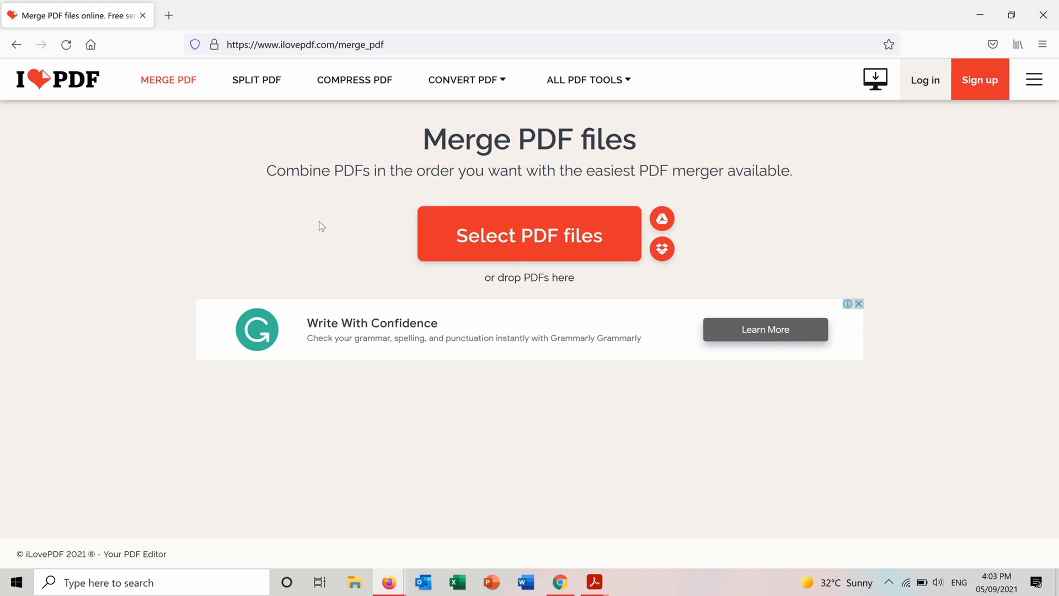
pyautogui.moveTo(380, 236)
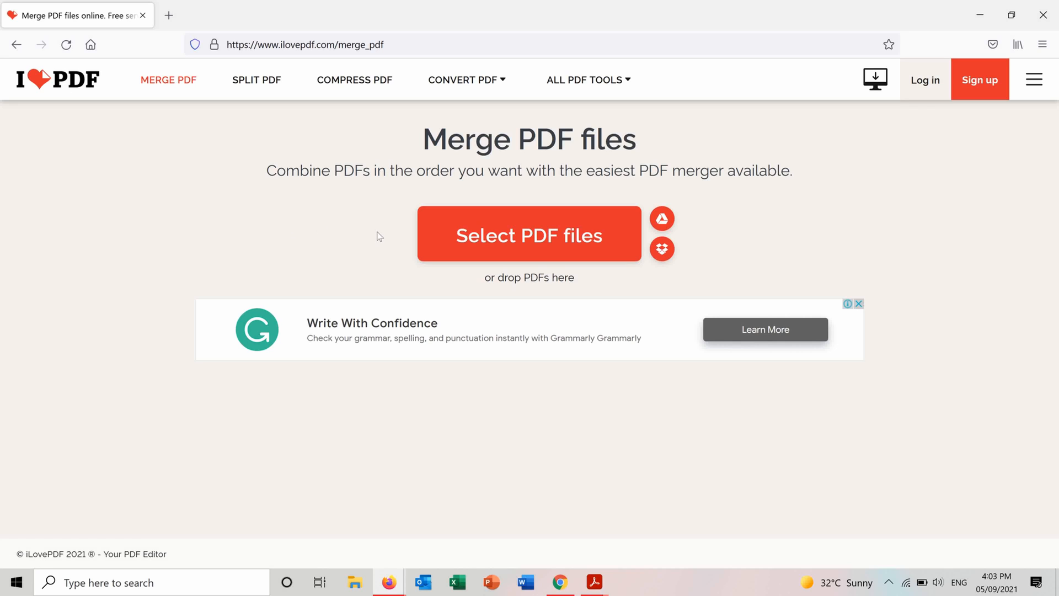
# Upload Earth, Solar System and Sun from the Merge PDFs folder to iLovePDF's merge tool
pyautogui.click(529, 234)
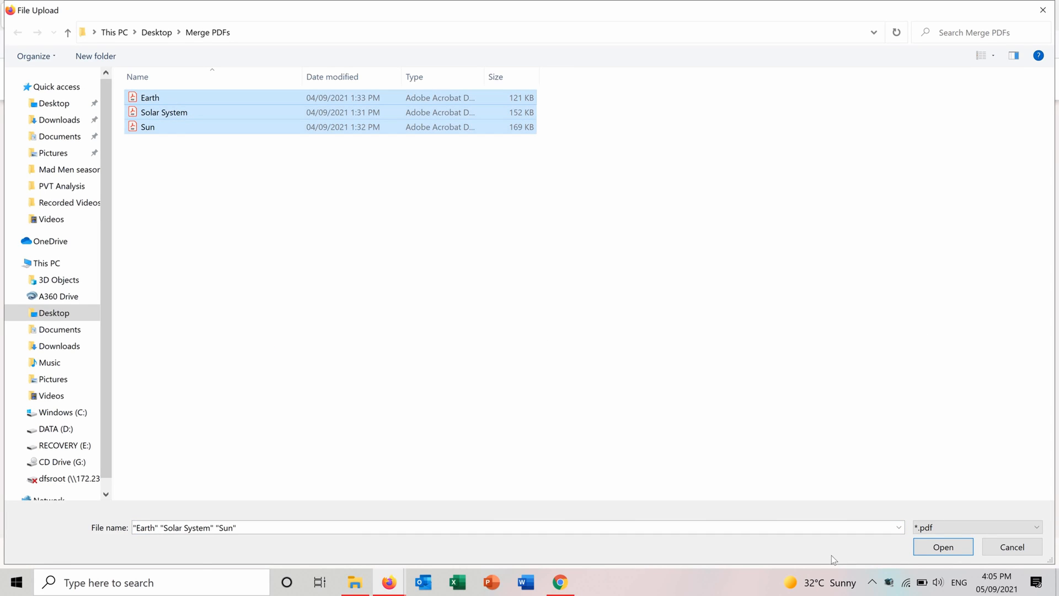
pyautogui.click(942, 546)
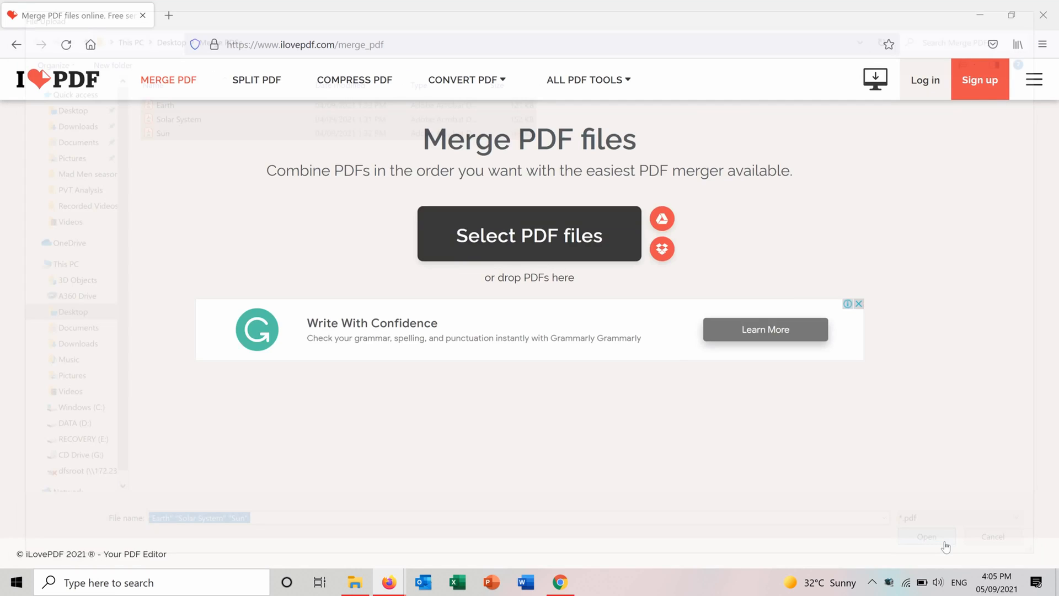
pyautogui.click(924, 536)
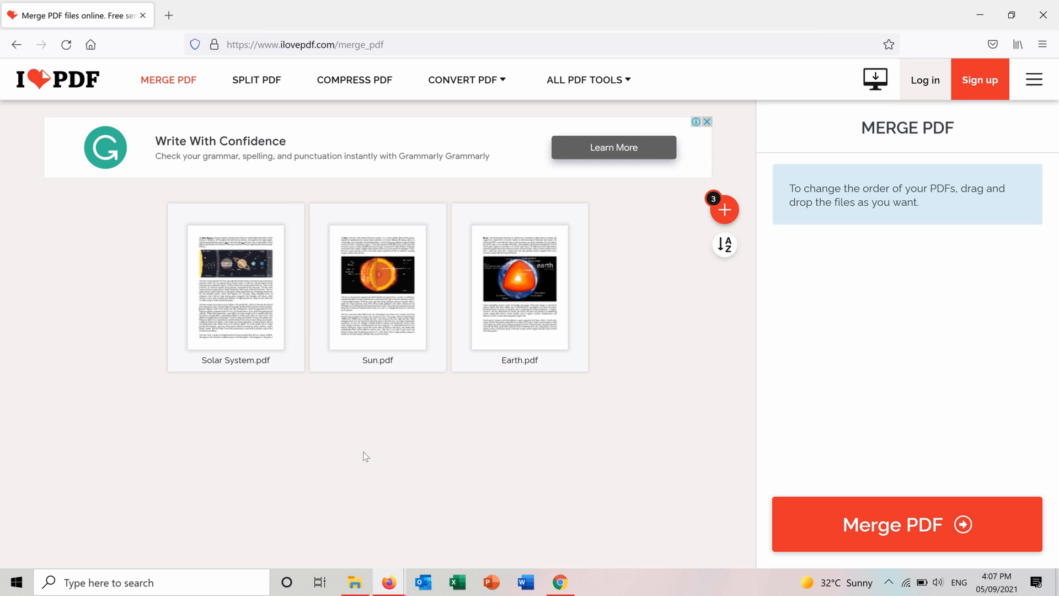
# Merge the three PDFs in iLovePDF, download the result and open it
pyautogui.click(907, 524)
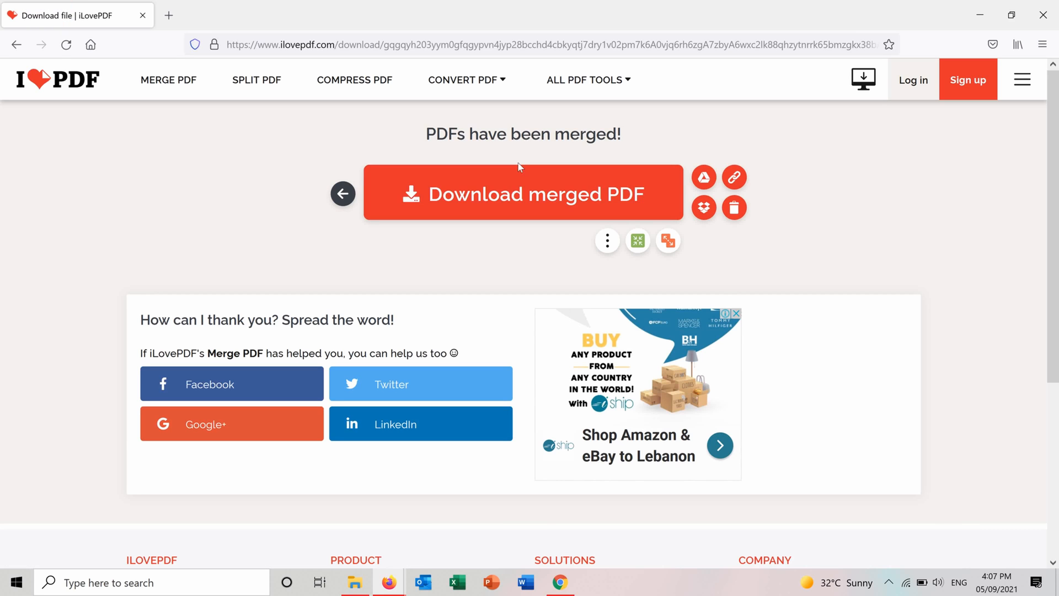
pyautogui.click(523, 195)
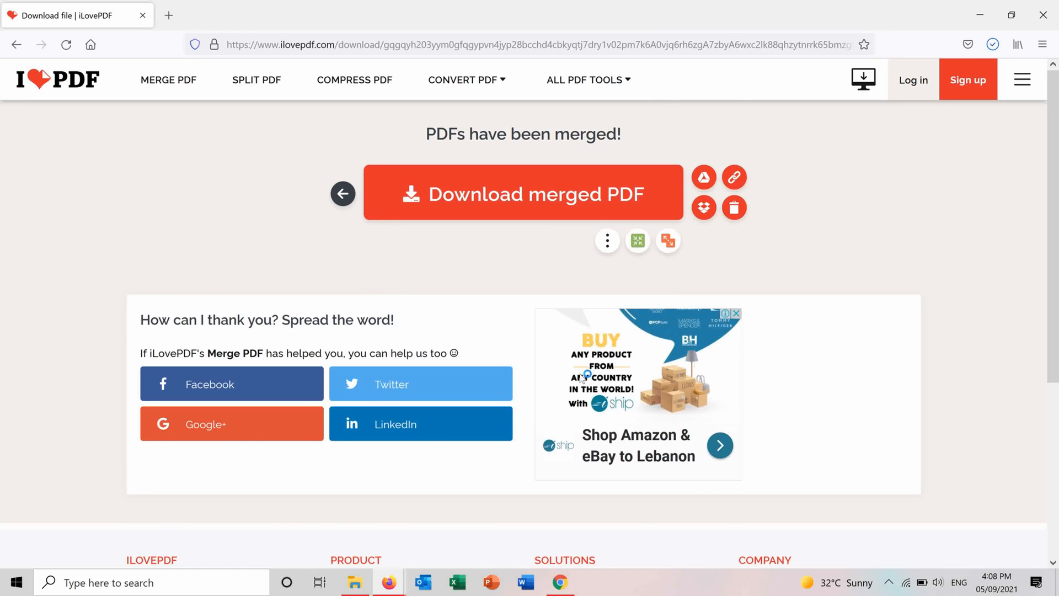
pyautogui.click(522, 195)
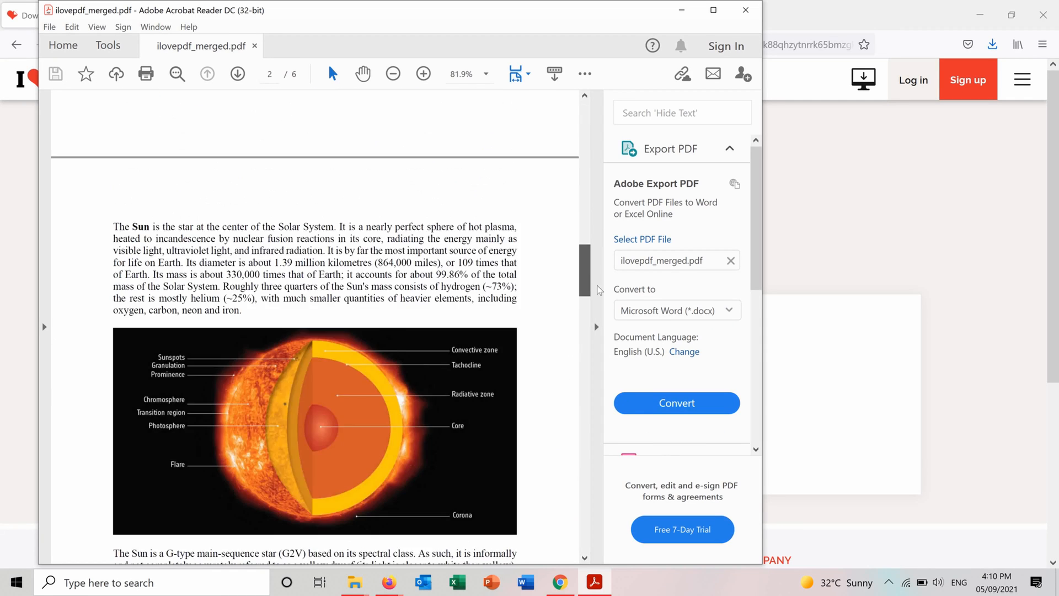
# Scroll through ilovepdf_merged.pdf to confirm the Sun and Earth pages are present
pyautogui.scroll(-3)
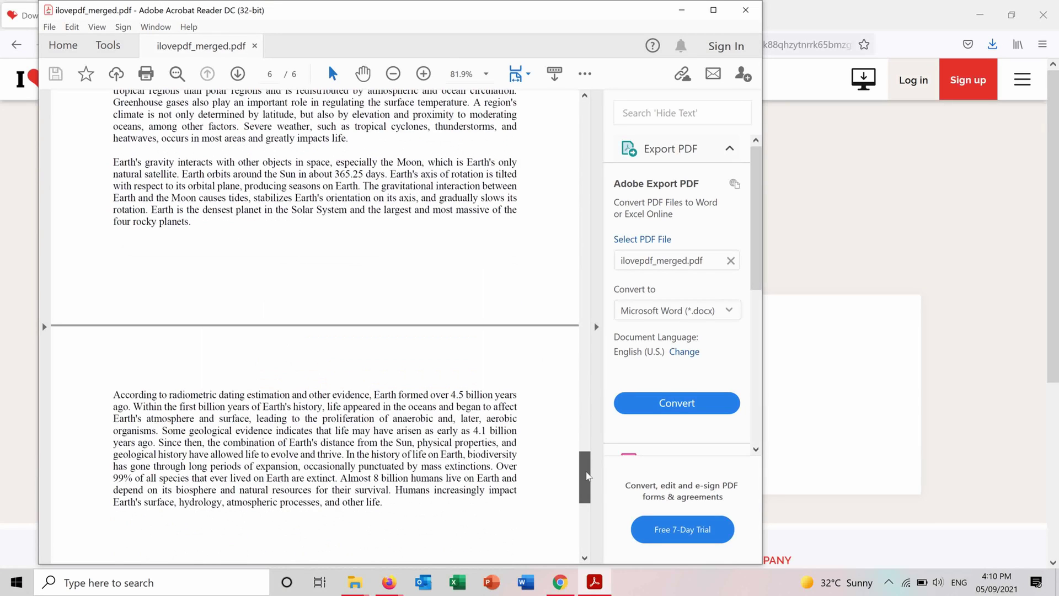
pyautogui.scroll(3)
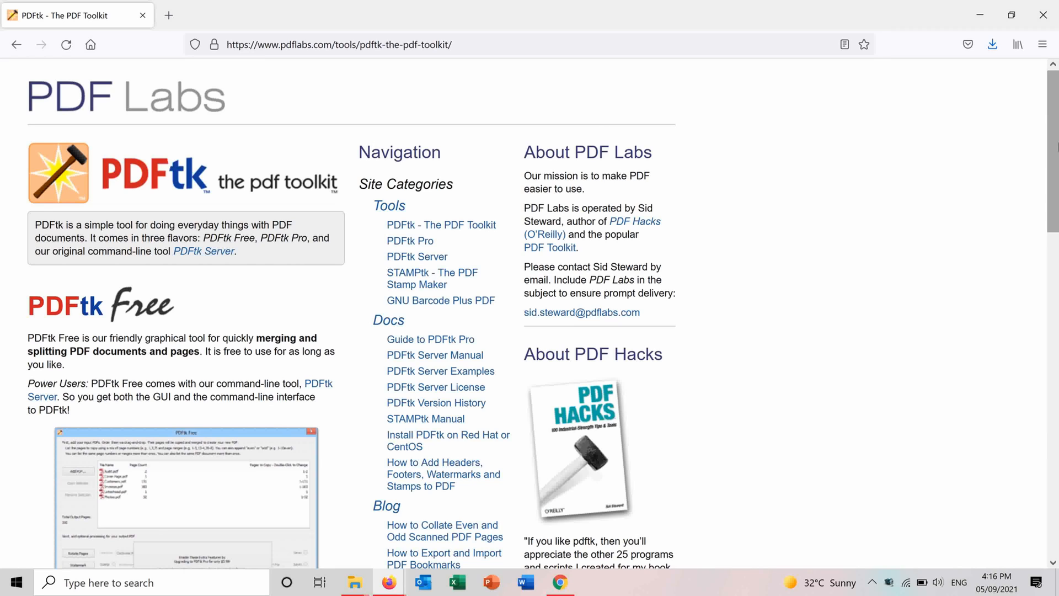
# Download the PDFtk Free installer from pdflabs.com and save it via Firefox's Save File
pyautogui.scroll(-3)
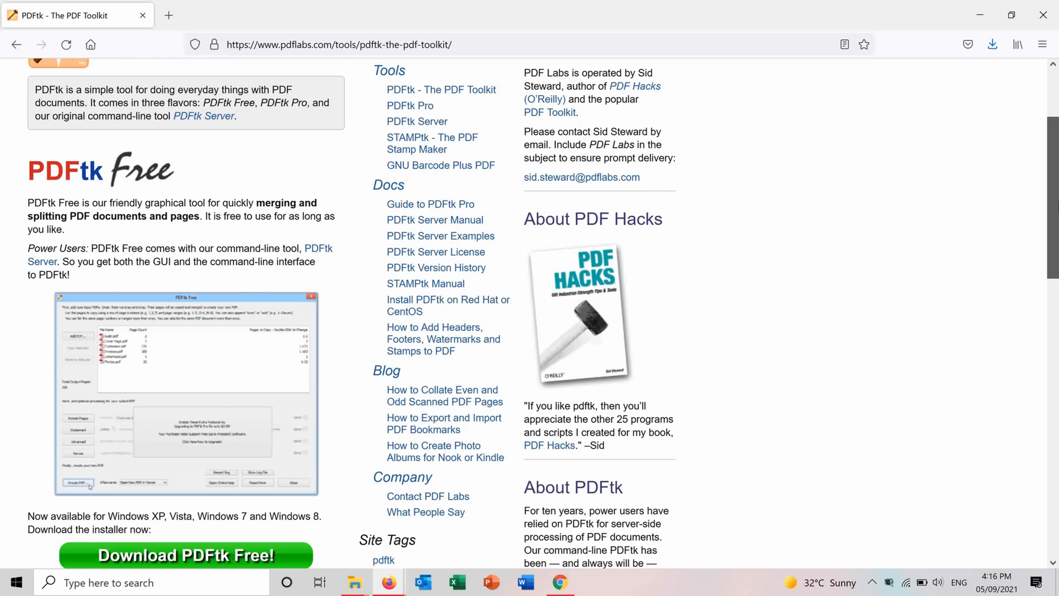
pyautogui.scroll(-3)
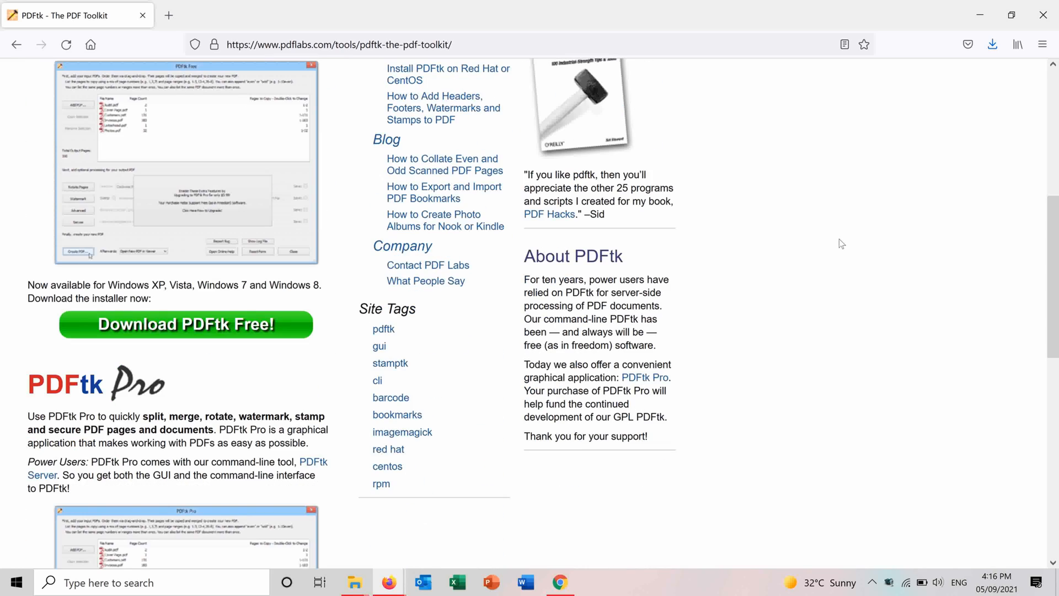
pyautogui.moveTo(835, 245)
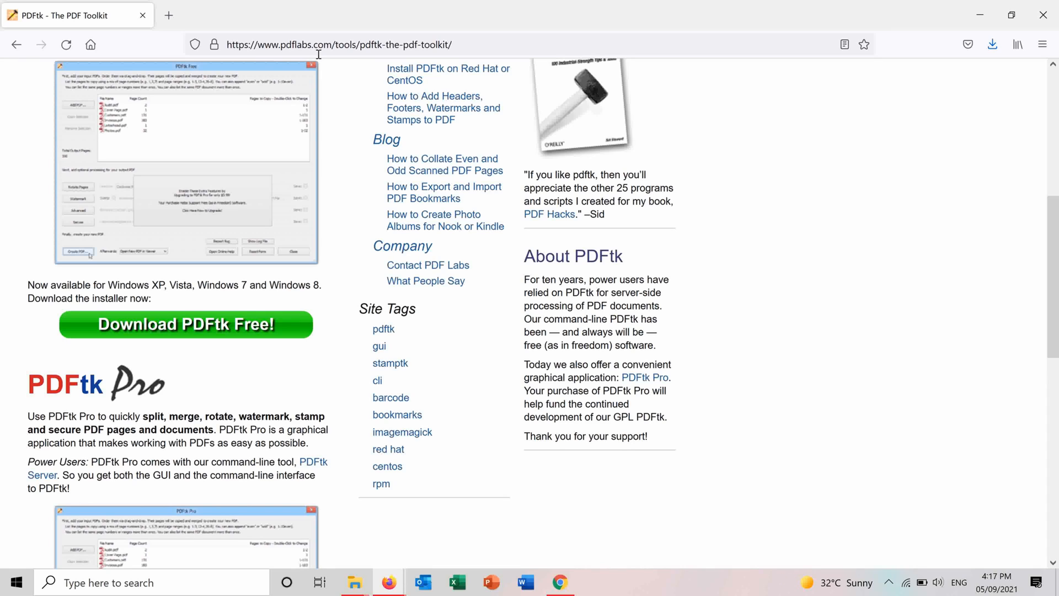
pyautogui.moveTo(105, 216)
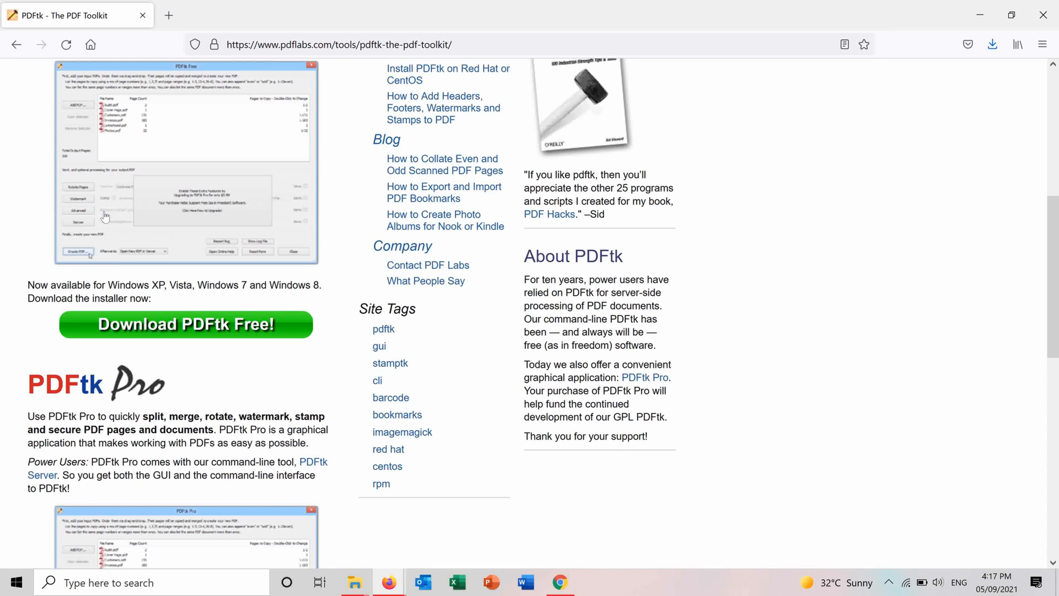
pyautogui.moveTo(106, 337)
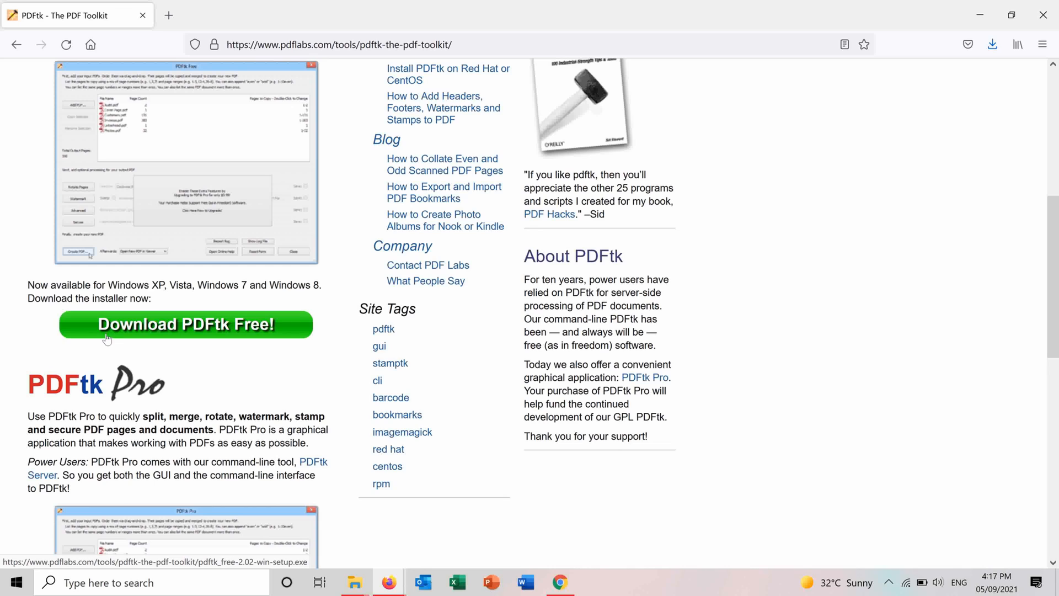
pyautogui.click(185, 324)
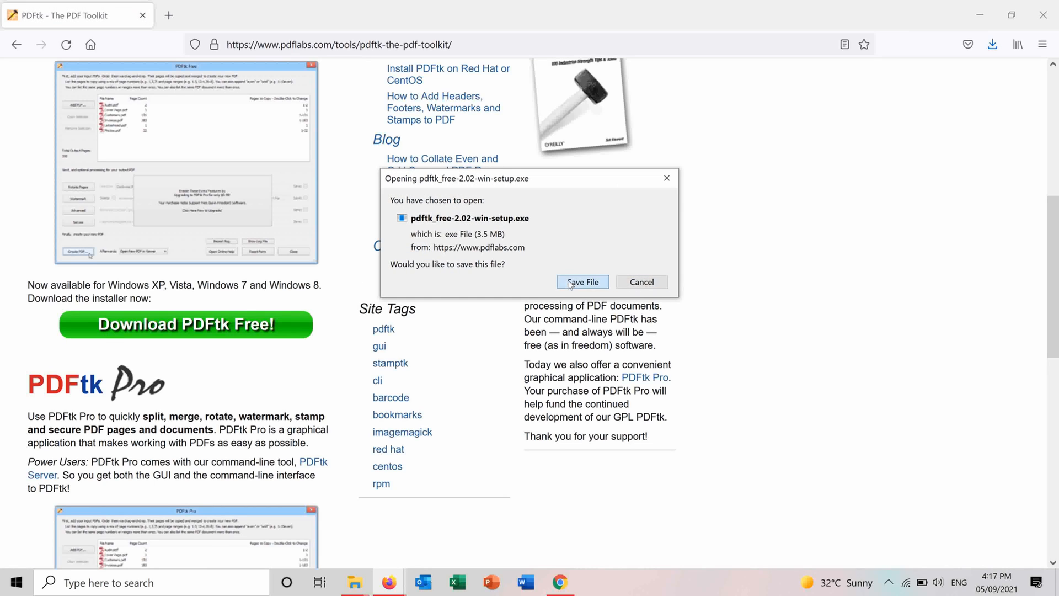
pyautogui.click(583, 281)
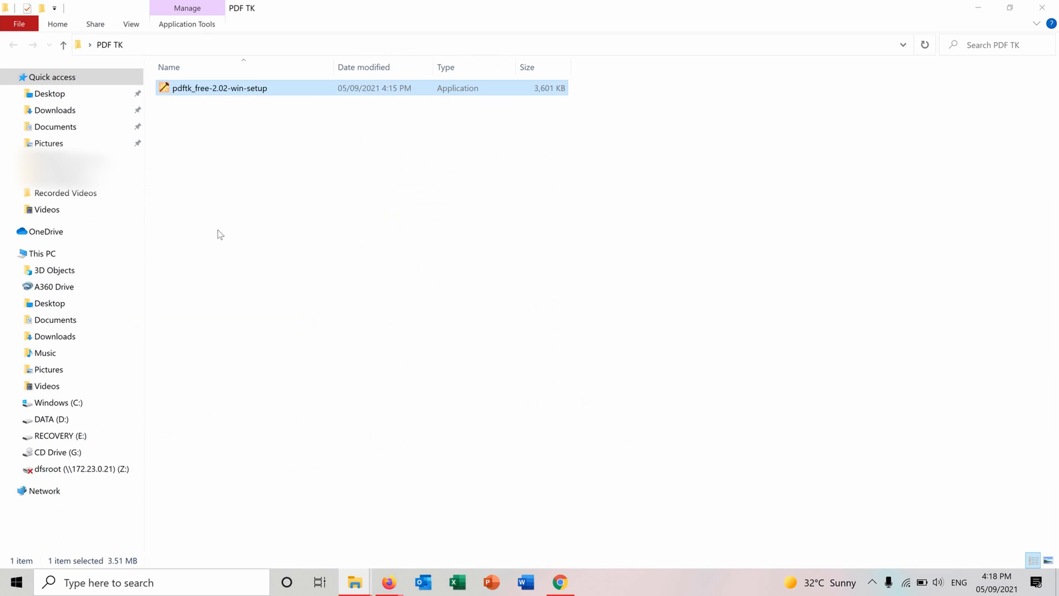
pyautogui.moveTo(245, 89)
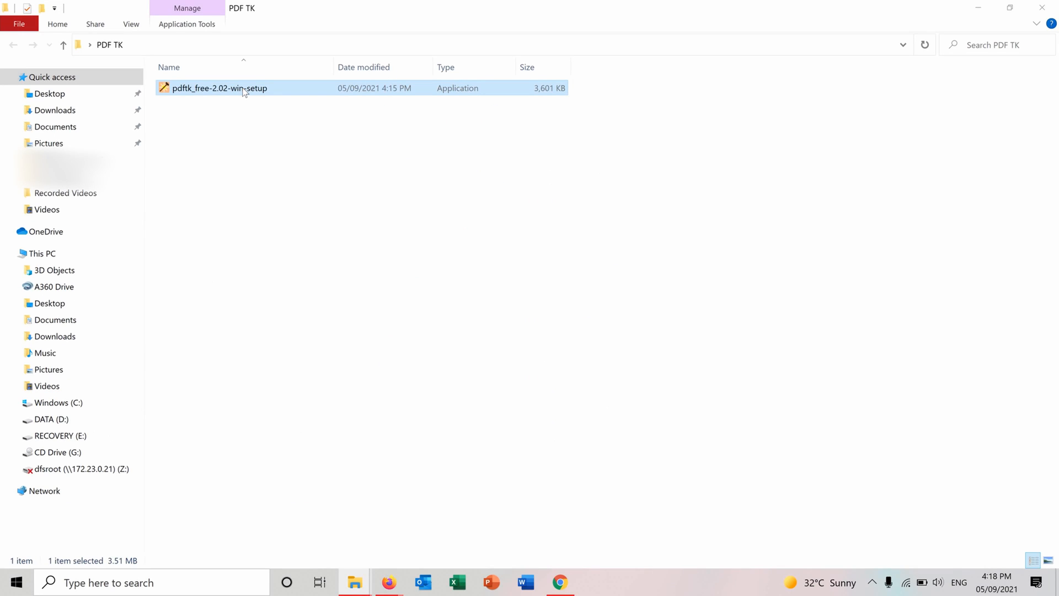
# Install PDFtk 2.02 to C:\Program Files (x86)\PDFtk with the path option, then launch it
pyautogui.doubleClick(220, 88)
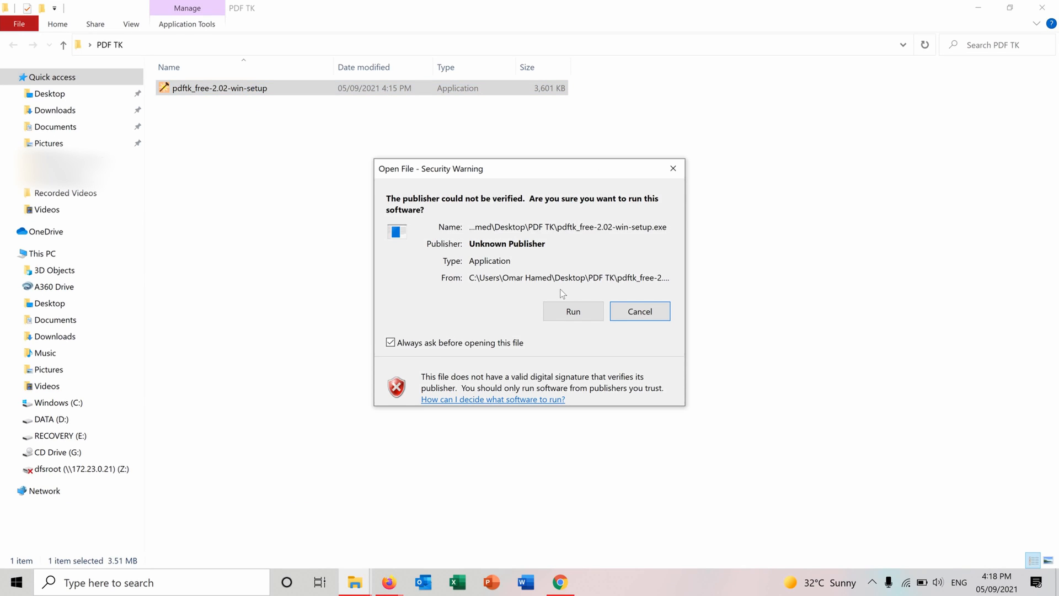
pyautogui.click(573, 311)
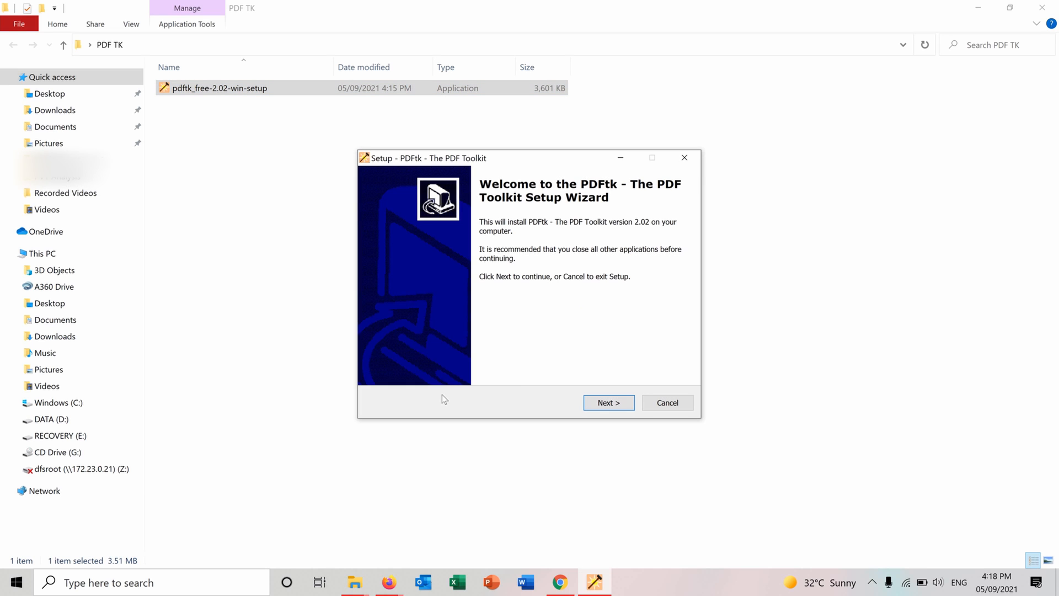
pyautogui.click(606, 403)
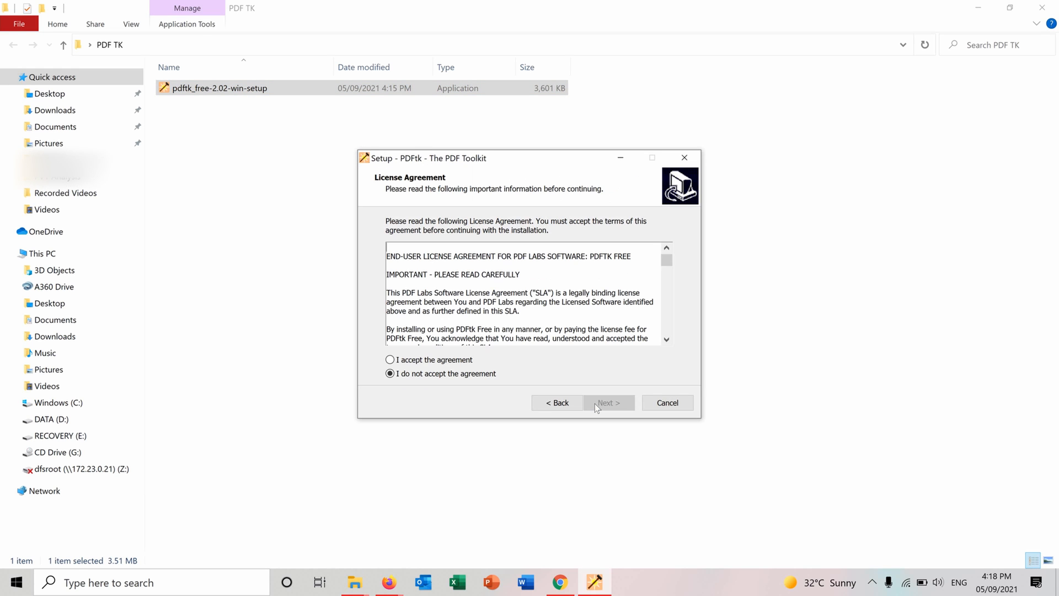
pyautogui.click(607, 402)
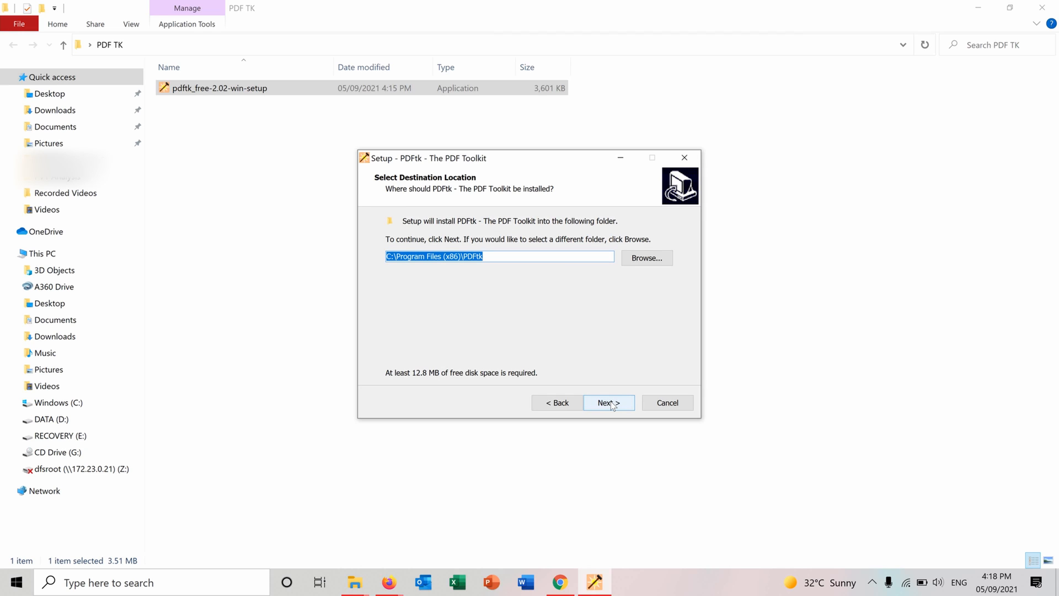
pyautogui.click(607, 402)
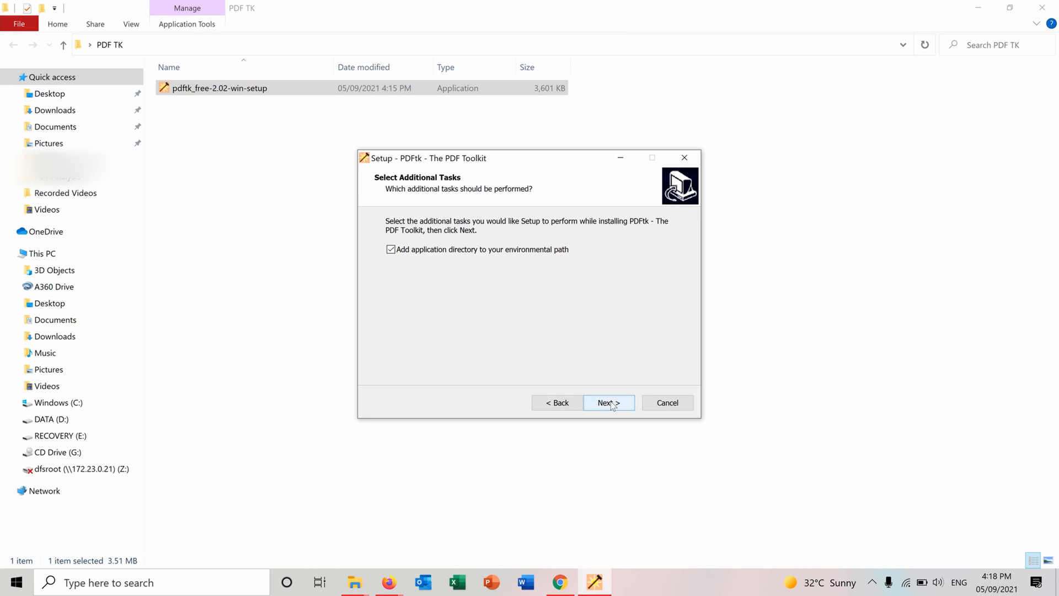
pyautogui.click(607, 403)
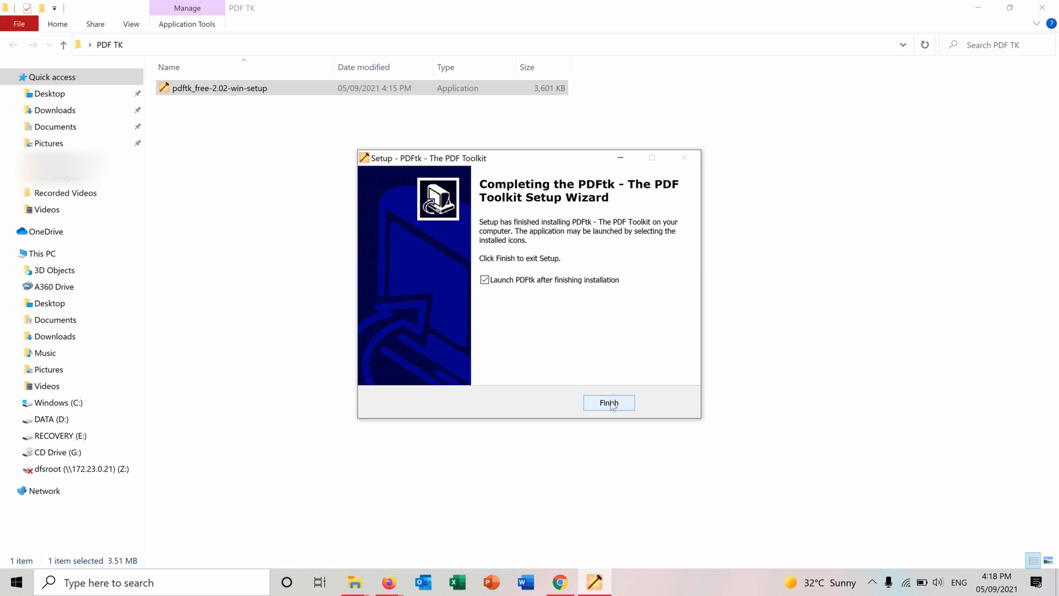
pyautogui.click(609, 403)
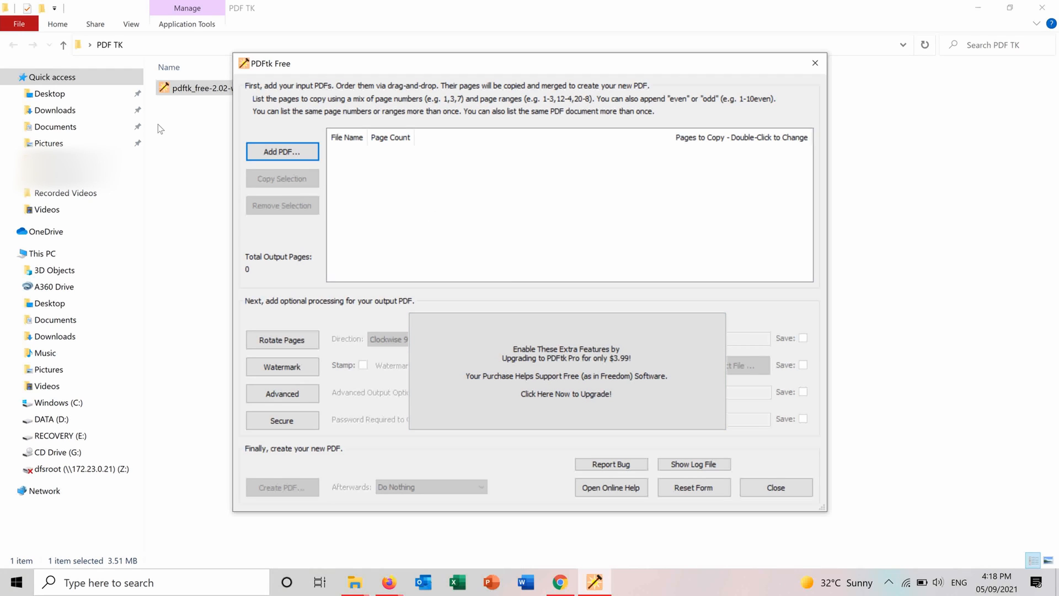
pyautogui.moveTo(312, 112)
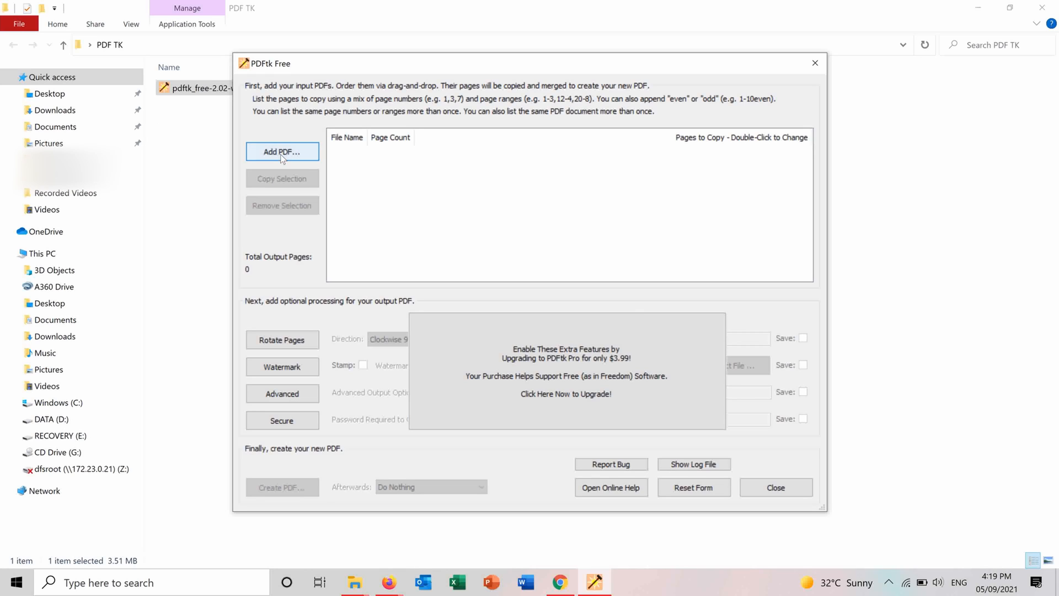
# Add Earth, Solar System and Sun from the Merge PDFs folder as PDFtk inputs
pyautogui.click(281, 151)
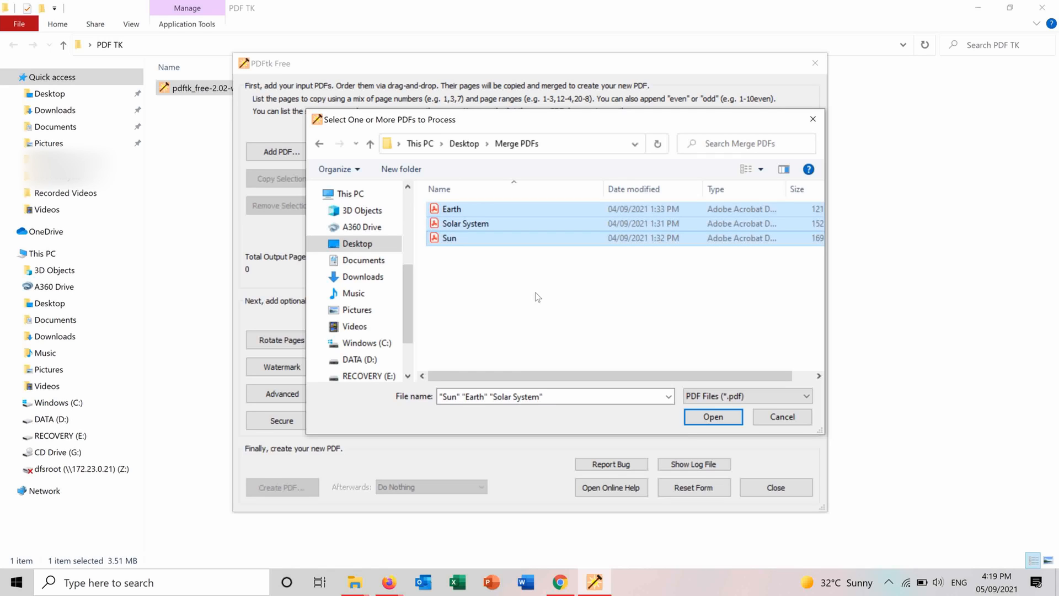
pyautogui.click(713, 416)
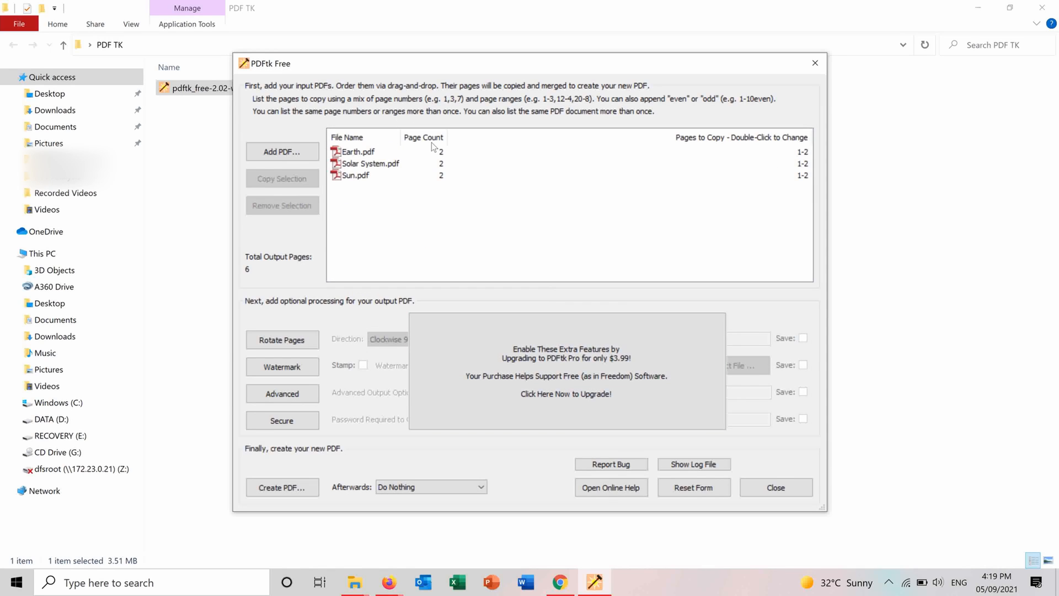
pyautogui.moveTo(597, 205)
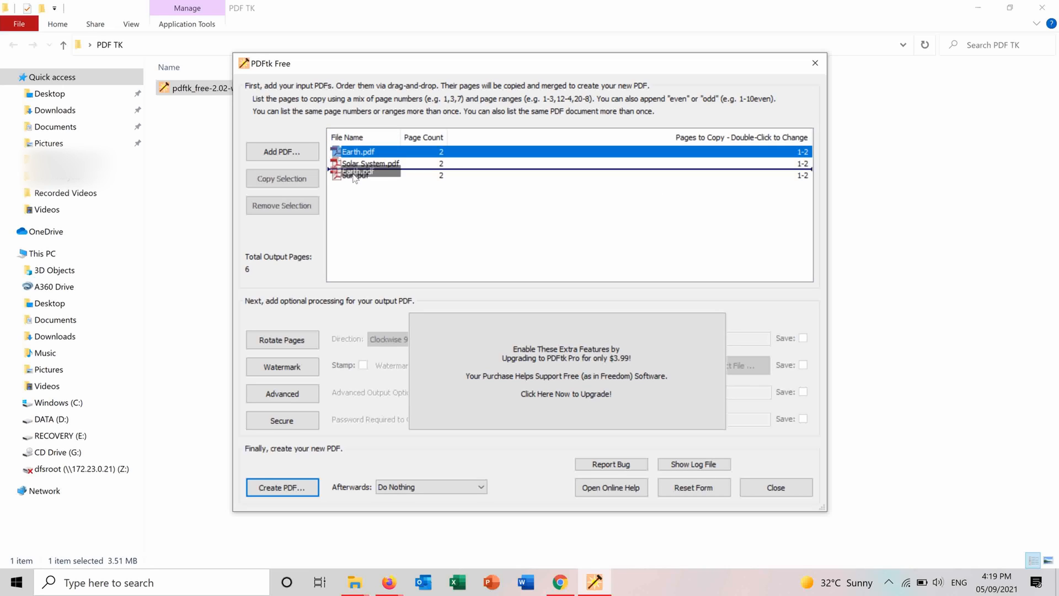
# Drag Earth.pdf to the end so inputs read Solar System, Sun, Earth; check Solar System's pages field
pyautogui.moveTo(357, 151); pyautogui.dragTo(358, 168)
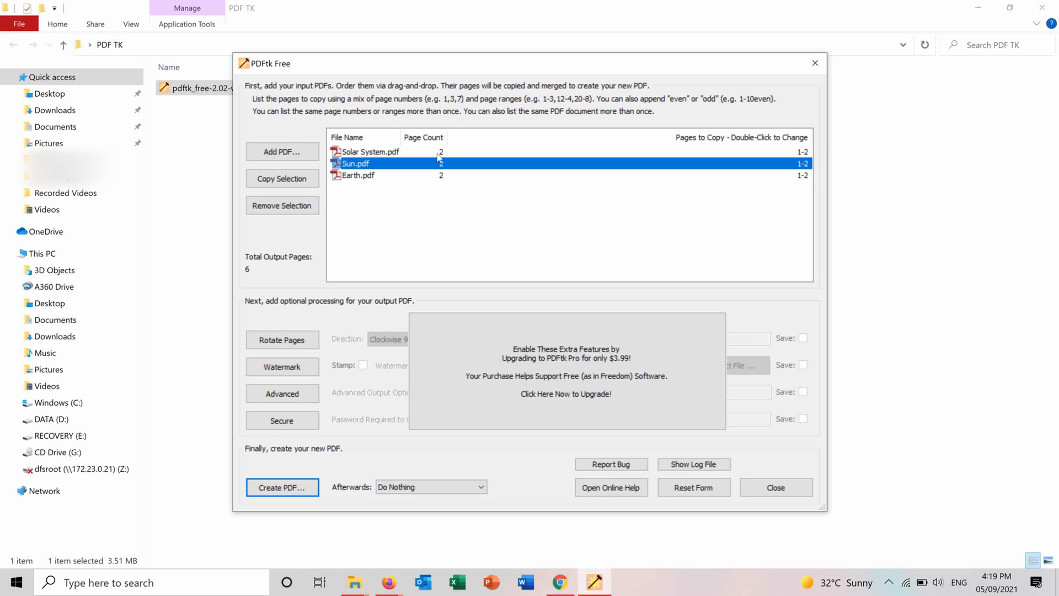
pyautogui.click(369, 152)
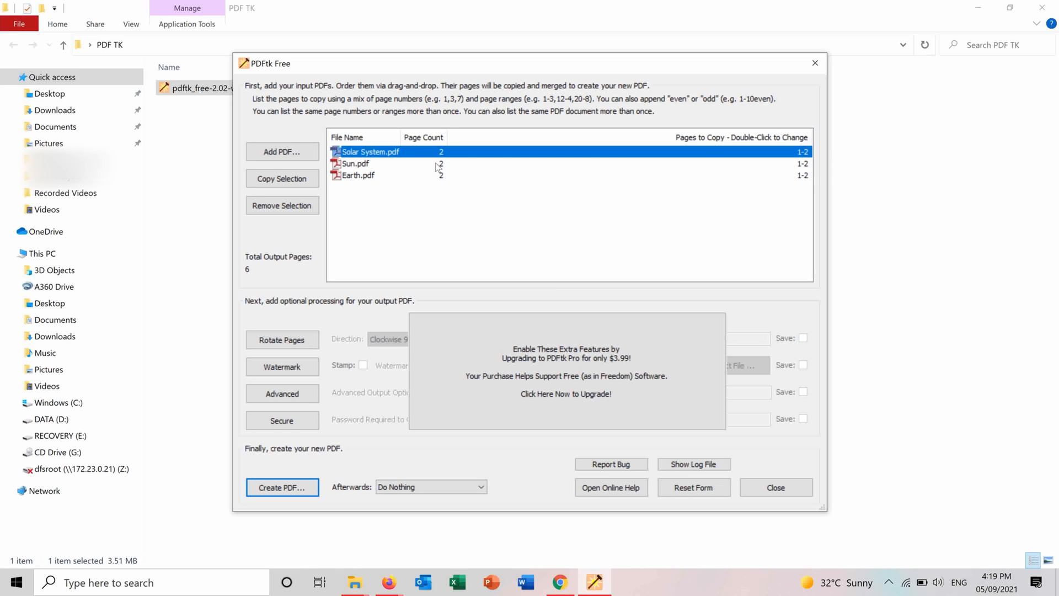
pyautogui.moveTo(481, 197)
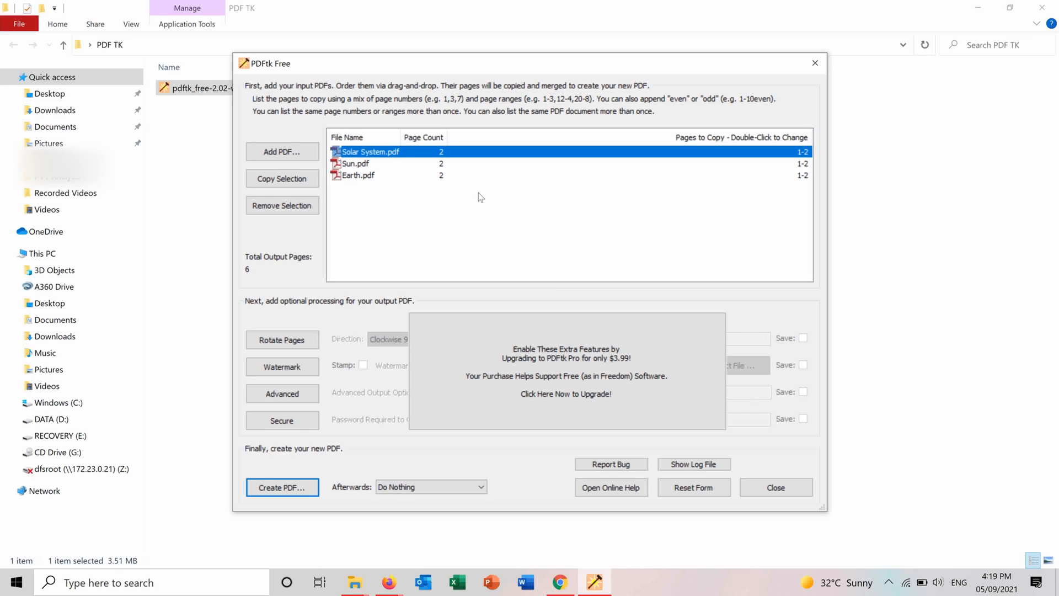
pyautogui.doubleClick(803, 151)
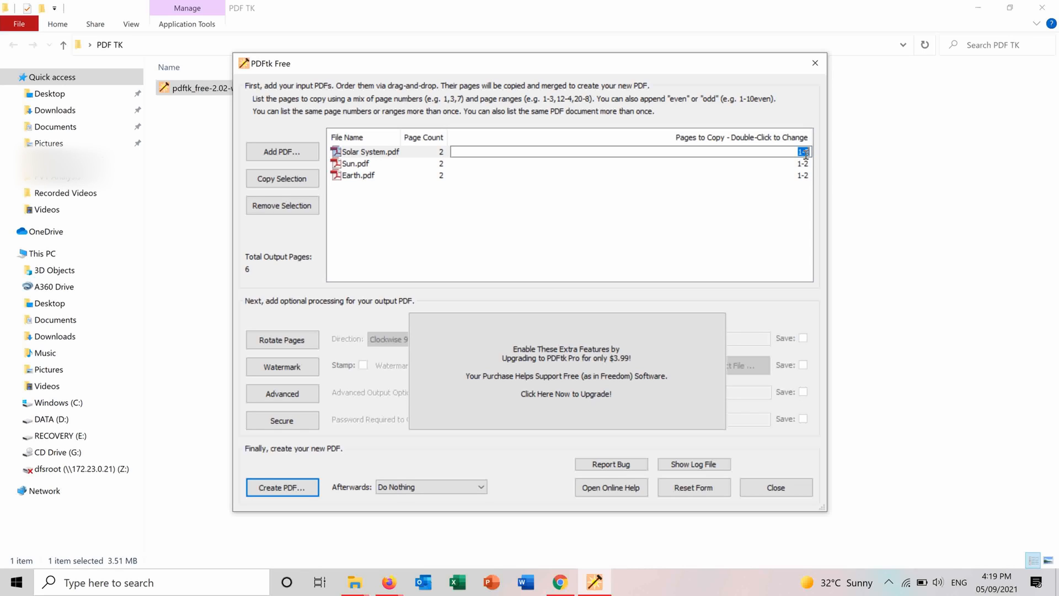
pyautogui.moveTo(783, 170)
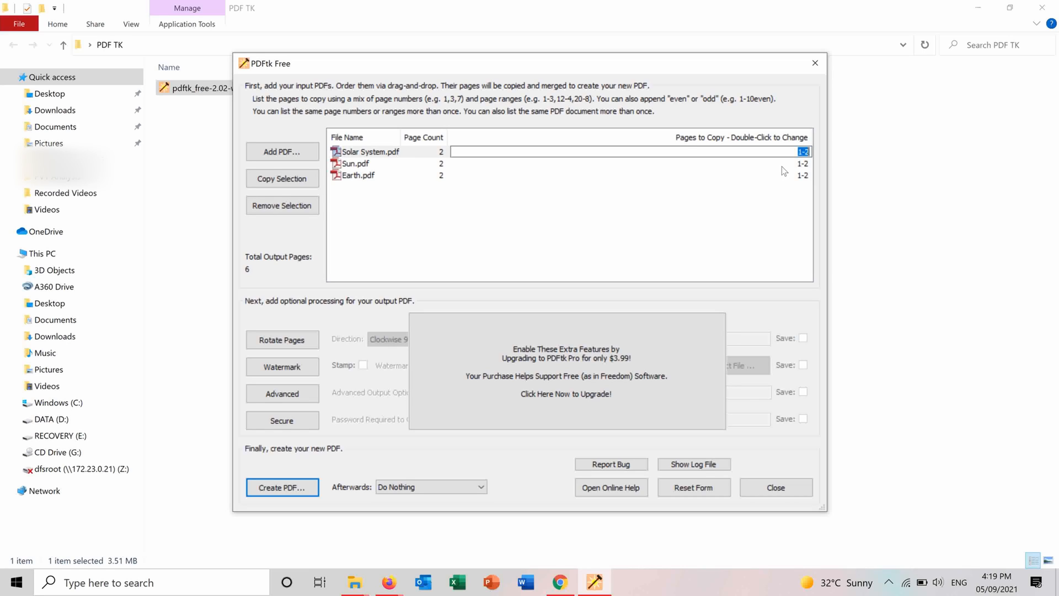
pyautogui.moveTo(712, 238)
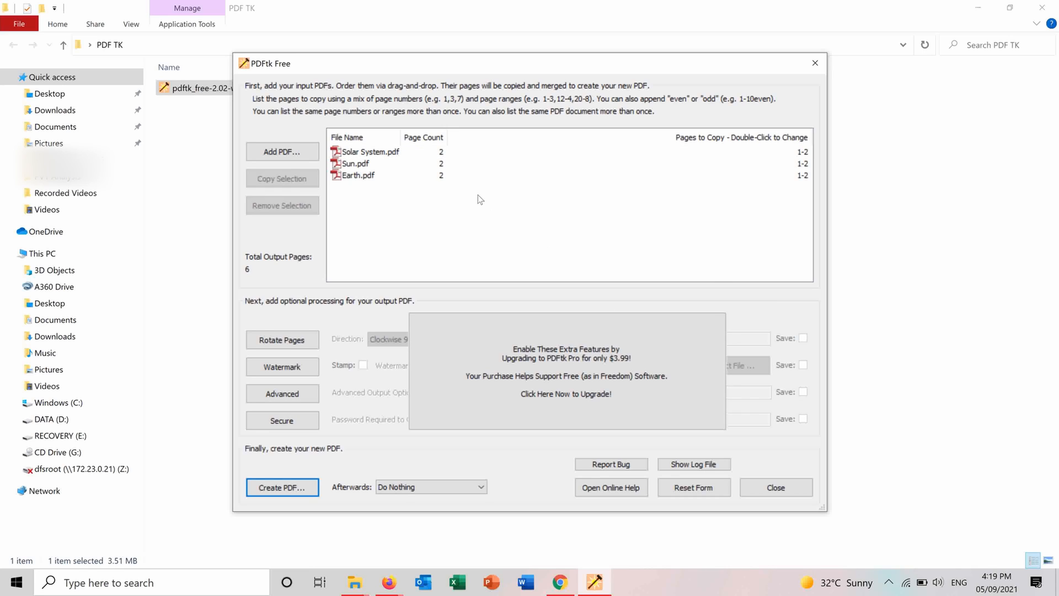
pyautogui.moveTo(417, 225)
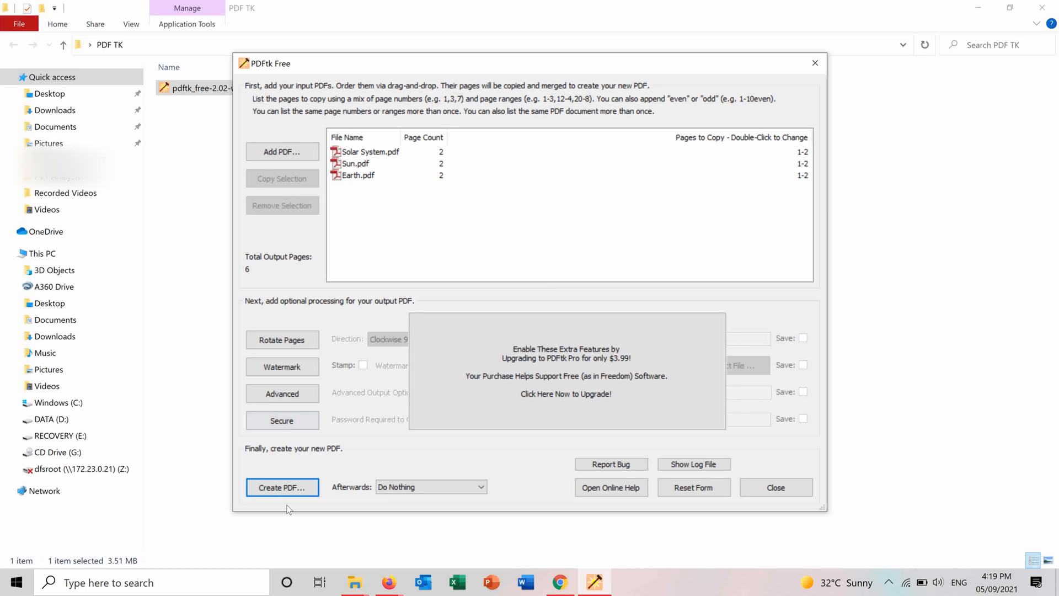
# Create the output PDF named Merged in the Merge PDFs folder and view its six pages
pyautogui.click(281, 486)
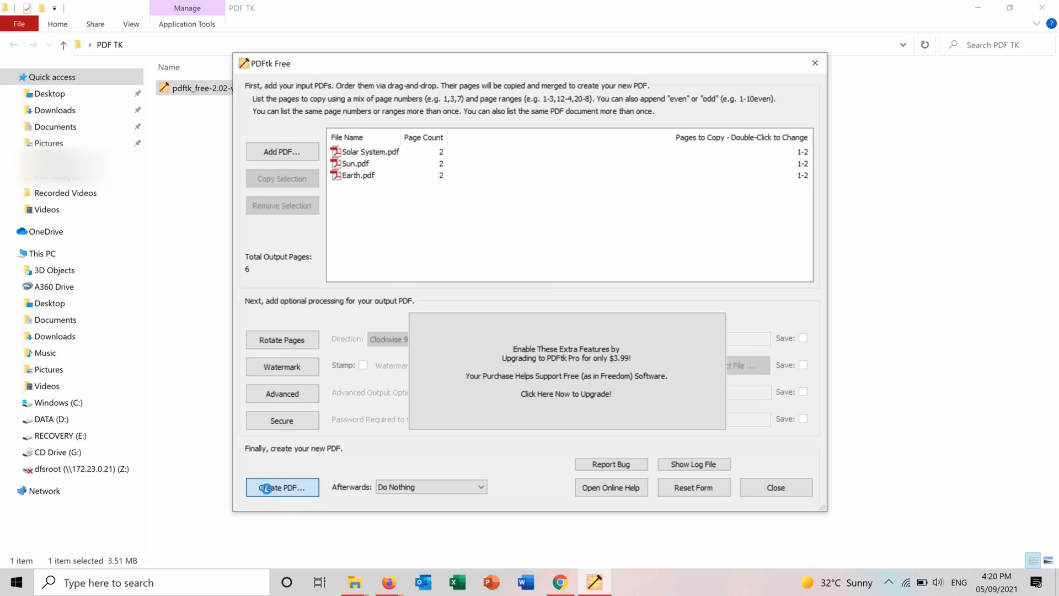
pyautogui.click(282, 487)
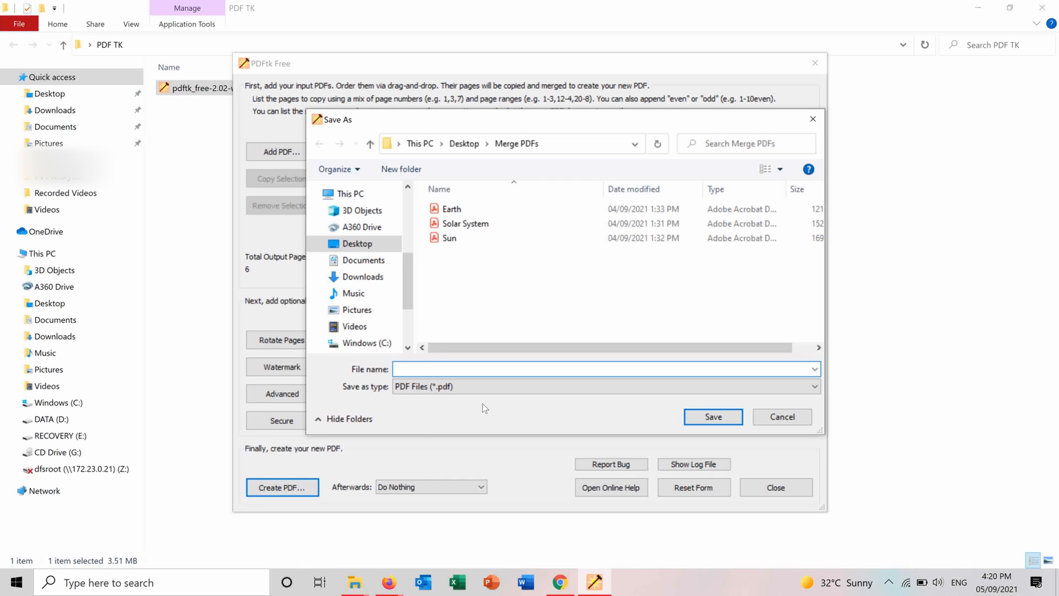
pyautogui.write('Me')
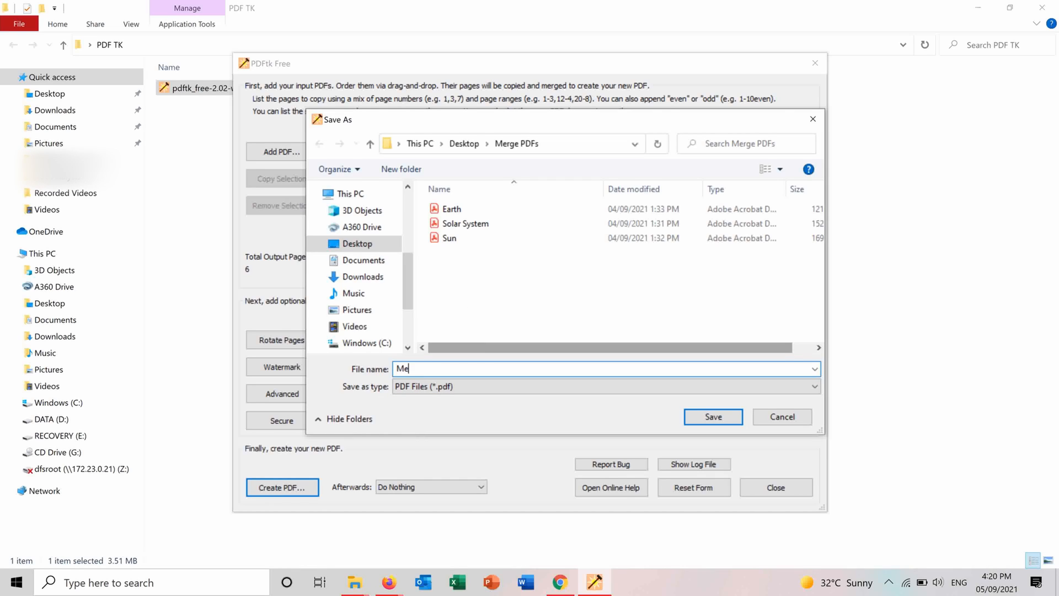
pyautogui.write('rged')
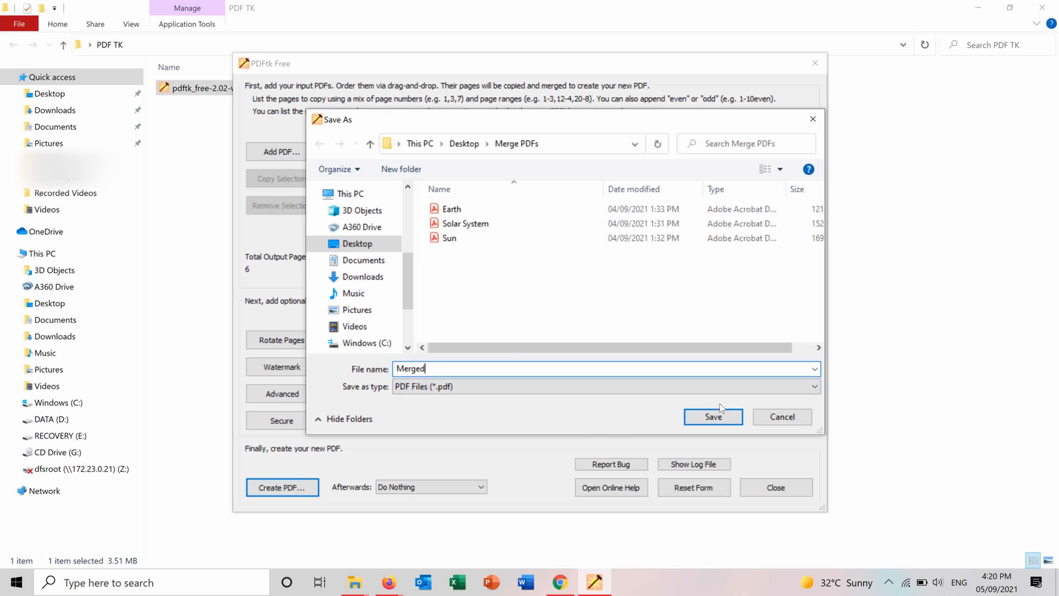
pyautogui.click(712, 417)
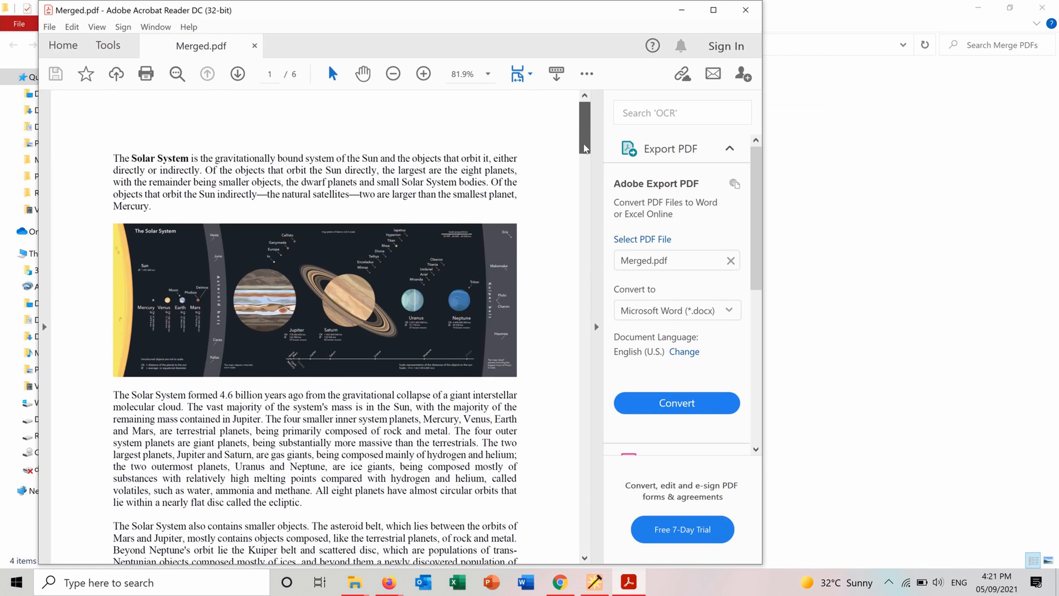
pyautogui.scroll(-3)
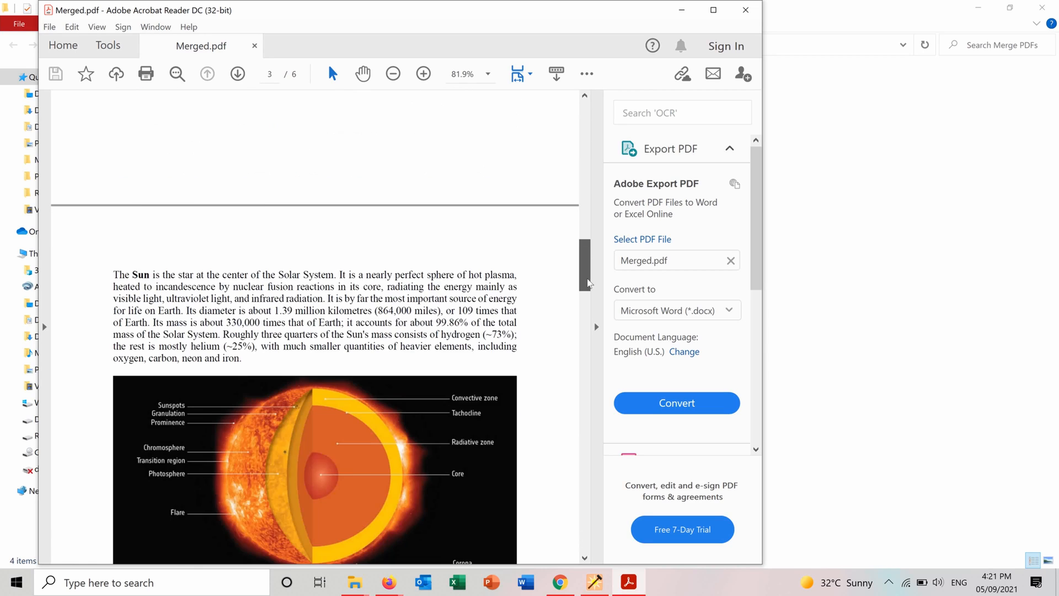